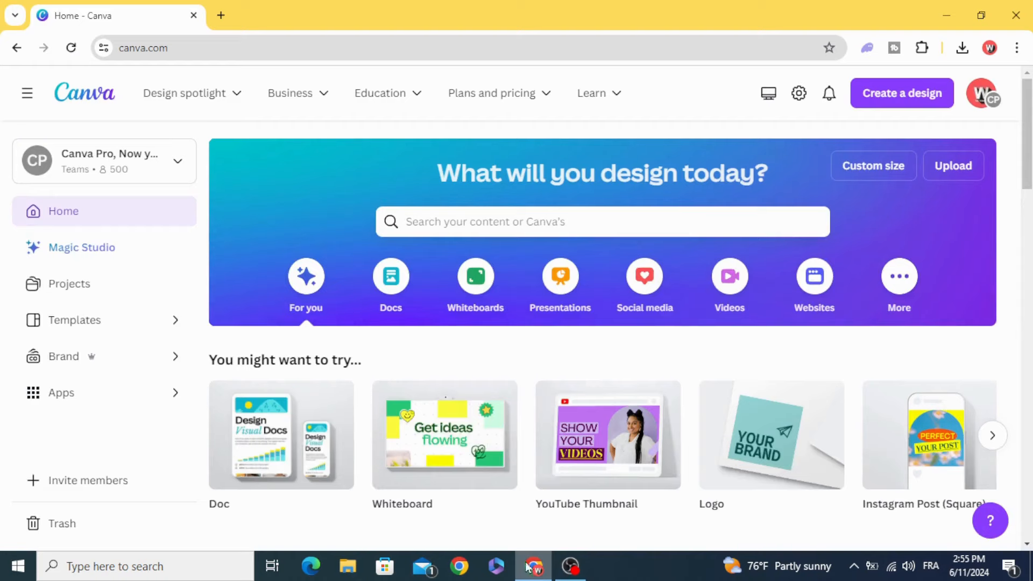
Step: Create a blank video design from the Videos category
{"action": "left_click", "coordinate": [728, 276]}
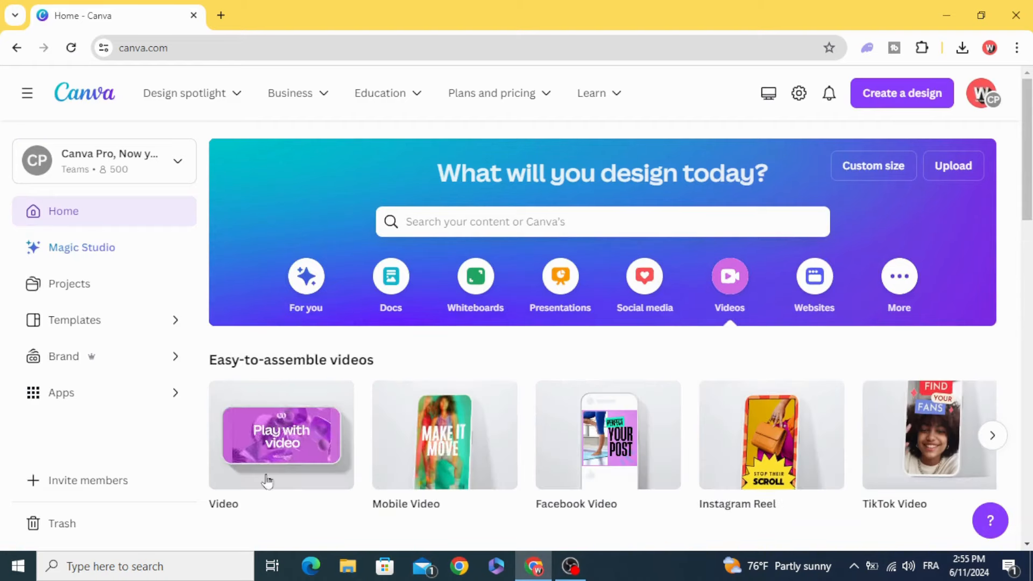
{"action": "left_click", "coordinate": [281, 434]}
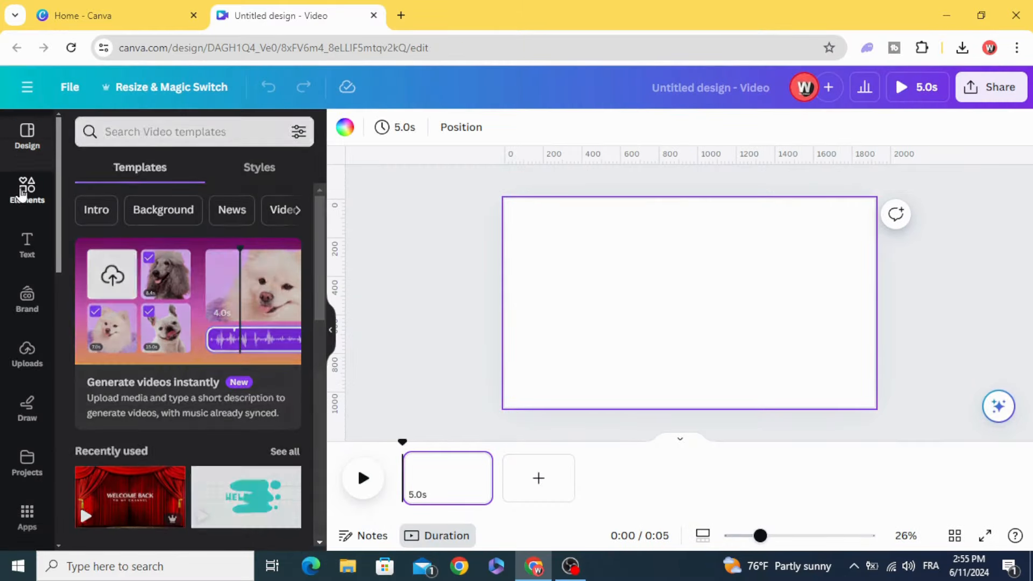
Step: Search the Elements panel for 'speed lines' videos
{"action": "left_click", "coordinate": [26, 191]}
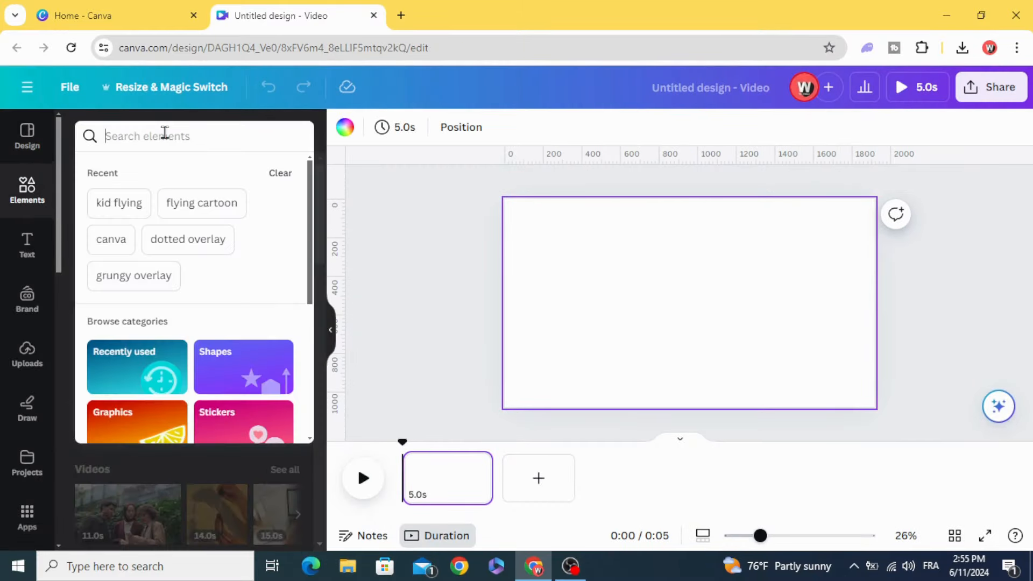
{"action": "type", "text": "speed"}
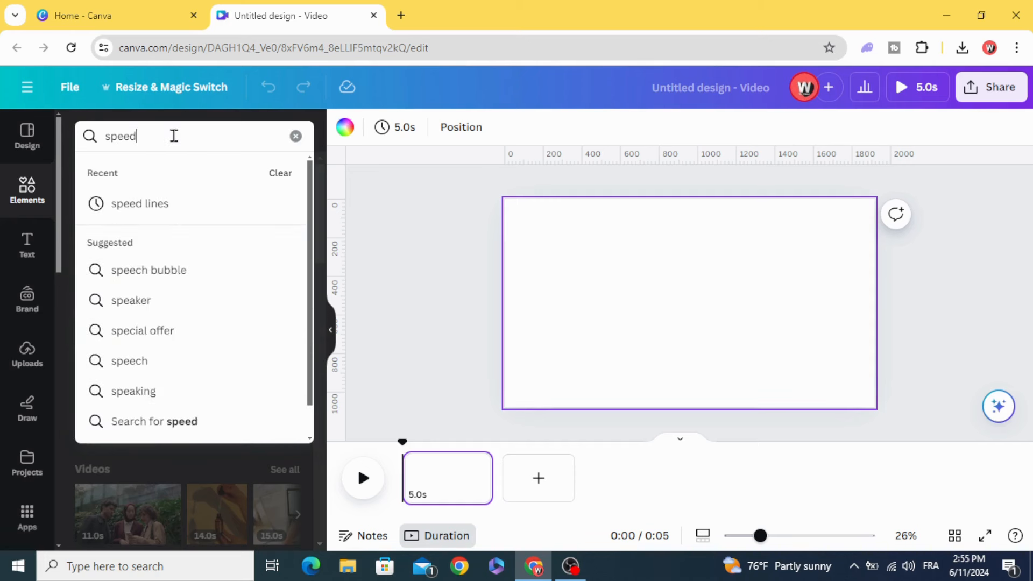
{"action": "left_click", "coordinate": [140, 203]}
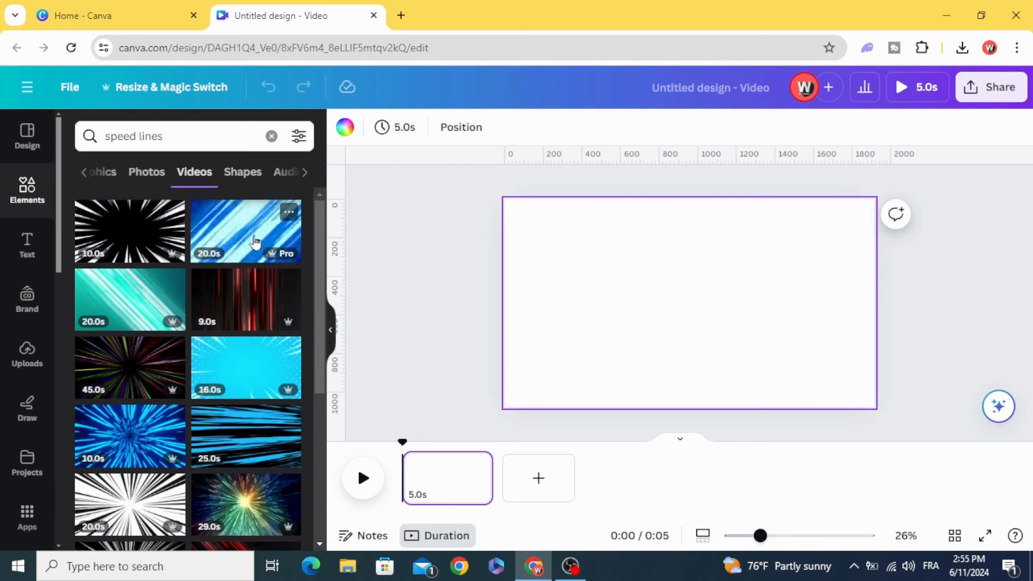
{"action": "mouse_move", "coordinate": [237, 437]}
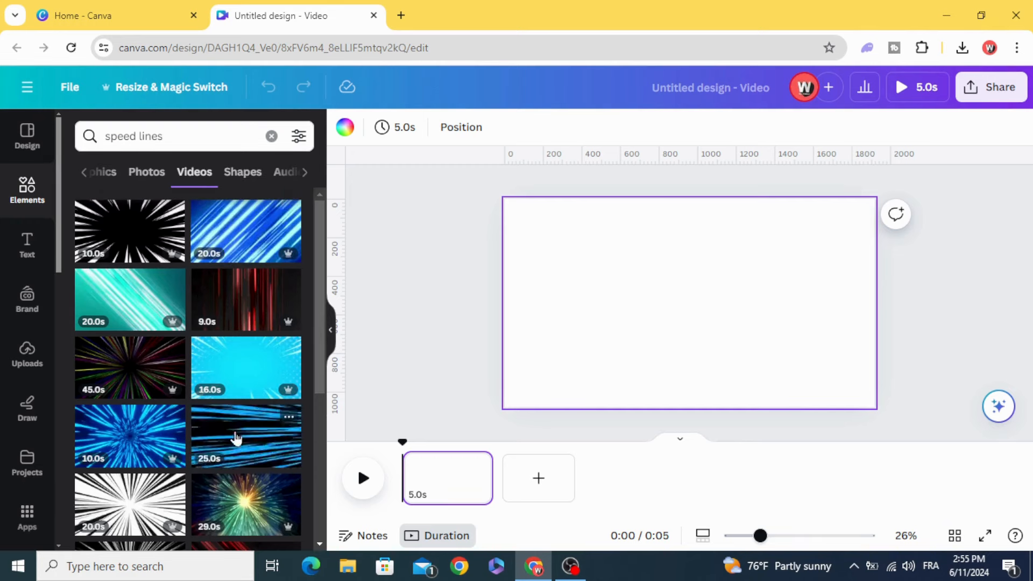
Step: Add the blue diagonal speed-lines video and rotate it so the lines run horizontally
{"action": "left_click", "coordinate": [245, 231]}
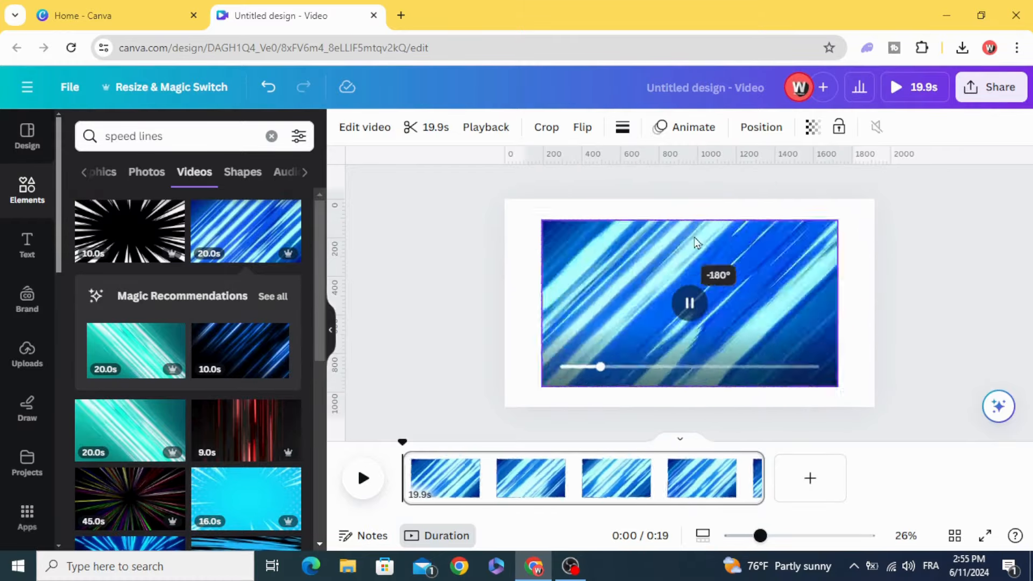
{"action": "left_click_drag", "start_coordinate": [695, 241], "coordinate": [649, 237]}
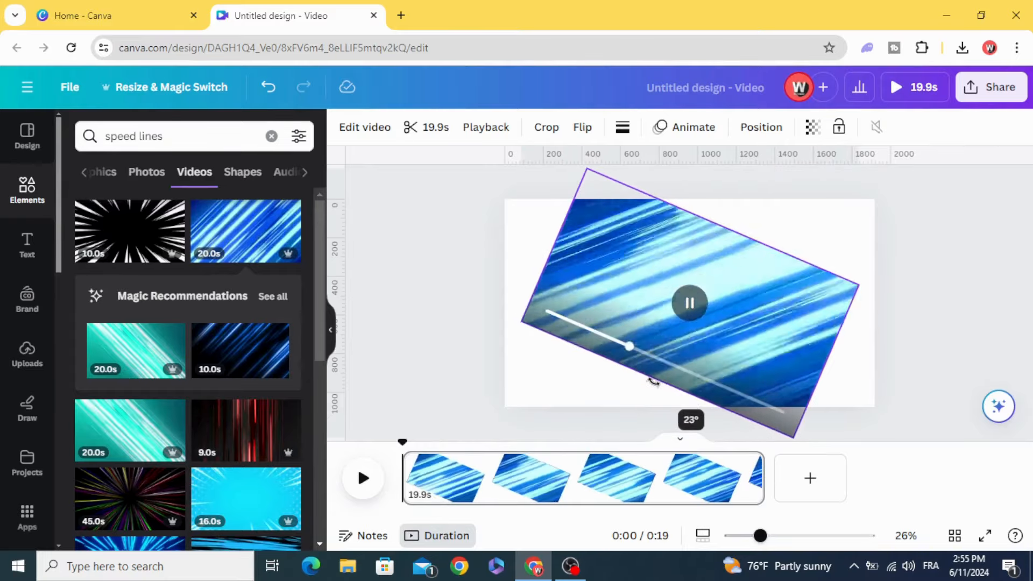
{"action": "left_click_drag", "start_coordinate": [654, 382], "coordinate": [637, 381]}
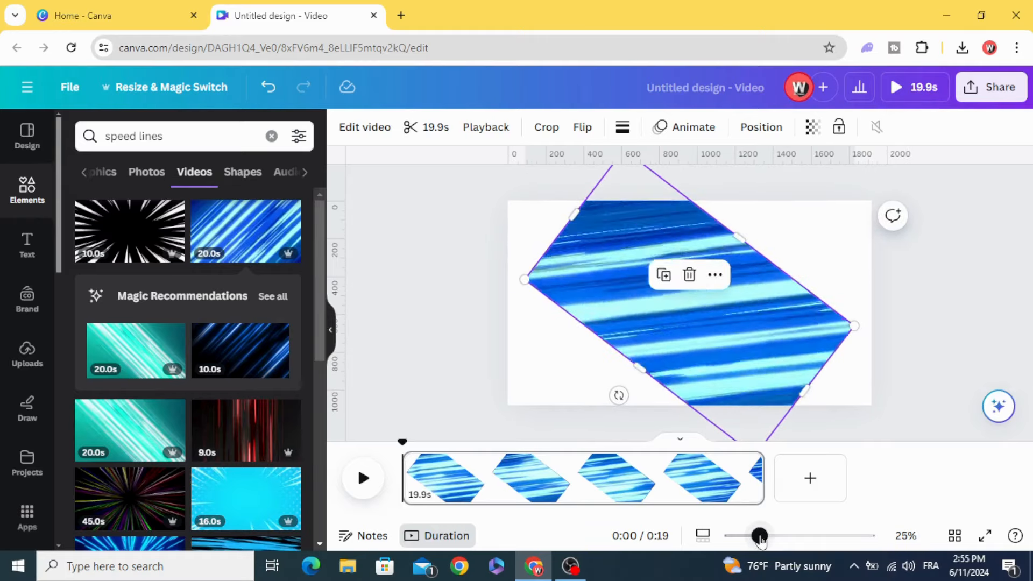
Step: Zoom out around the page and preview the speed-lines video playing
{"action": "left_click_drag", "start_coordinate": [760, 536], "coordinate": [744, 535]}
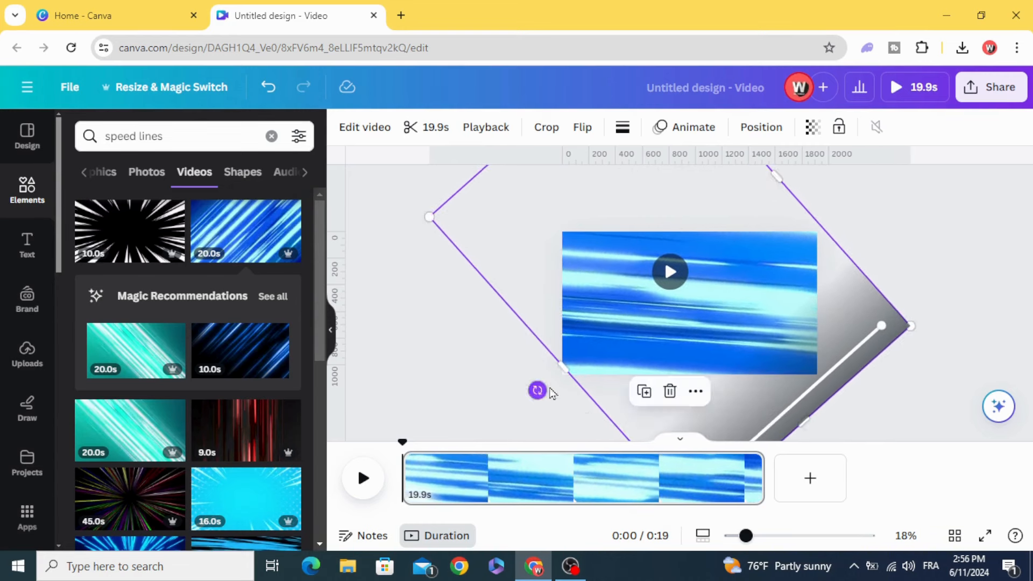
{"action": "left_click", "coordinate": [668, 271]}
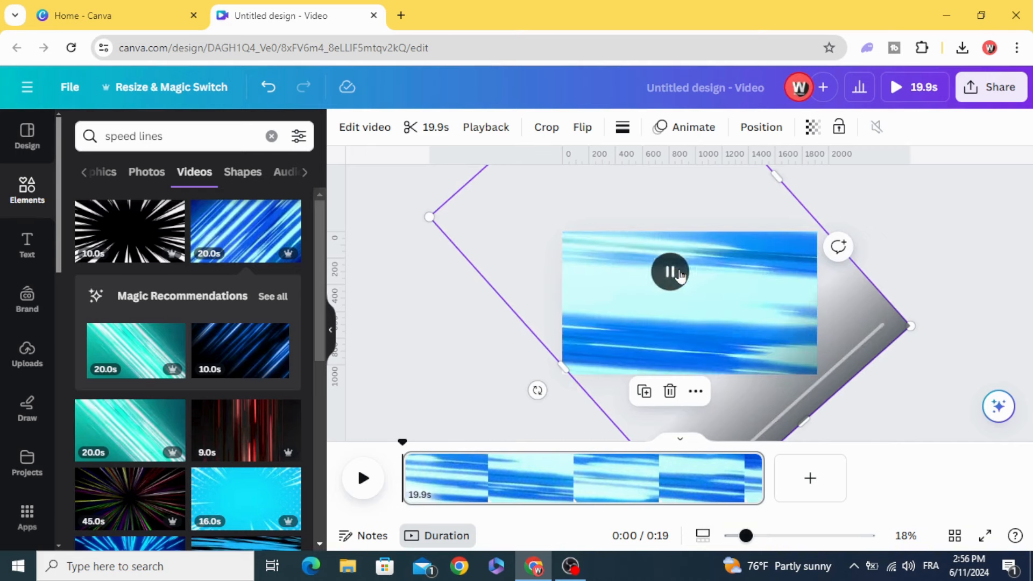
{"action": "left_click", "coordinate": [669, 271]}
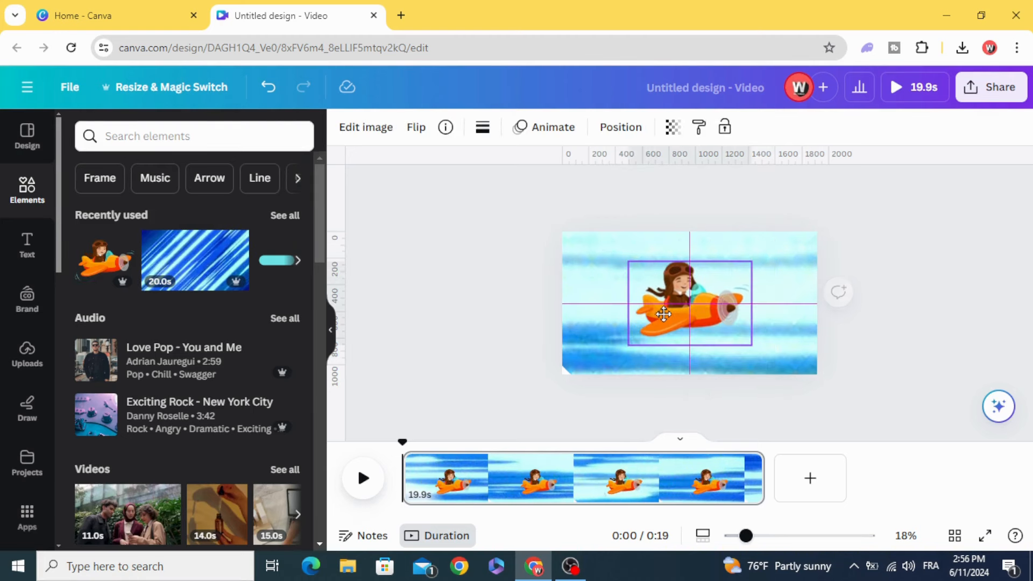
Step: Select the cartoon pilot plane graphic centred on the speed-lines video
{"action": "left_click", "coordinate": [689, 313]}
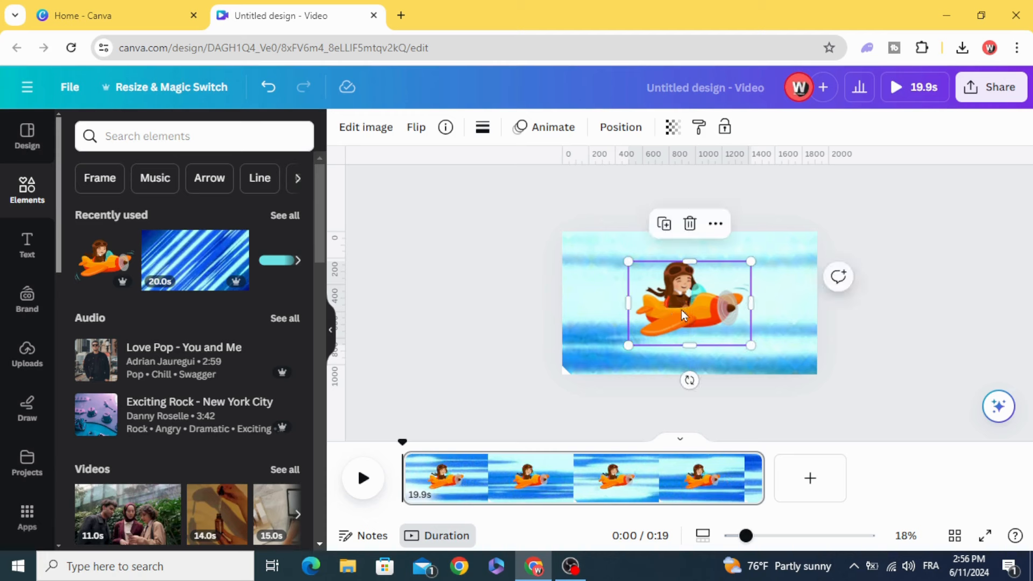
{"action": "left_click", "coordinate": [543, 127]}
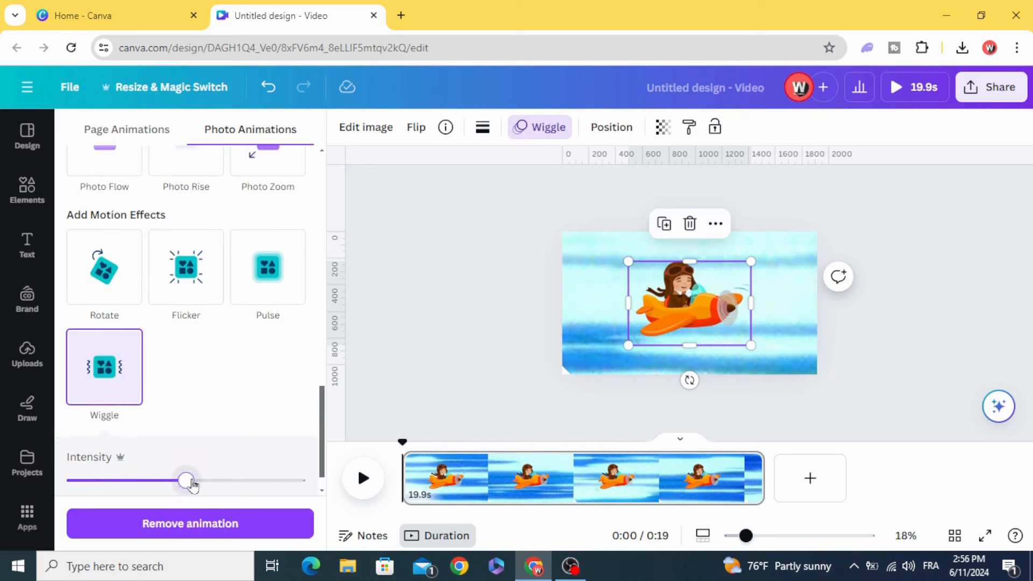
Step: Drag the Wiggle intensity slider fully left to its minimum
{"action": "left_click_drag", "start_coordinate": [187, 481], "coordinate": [68, 481]}
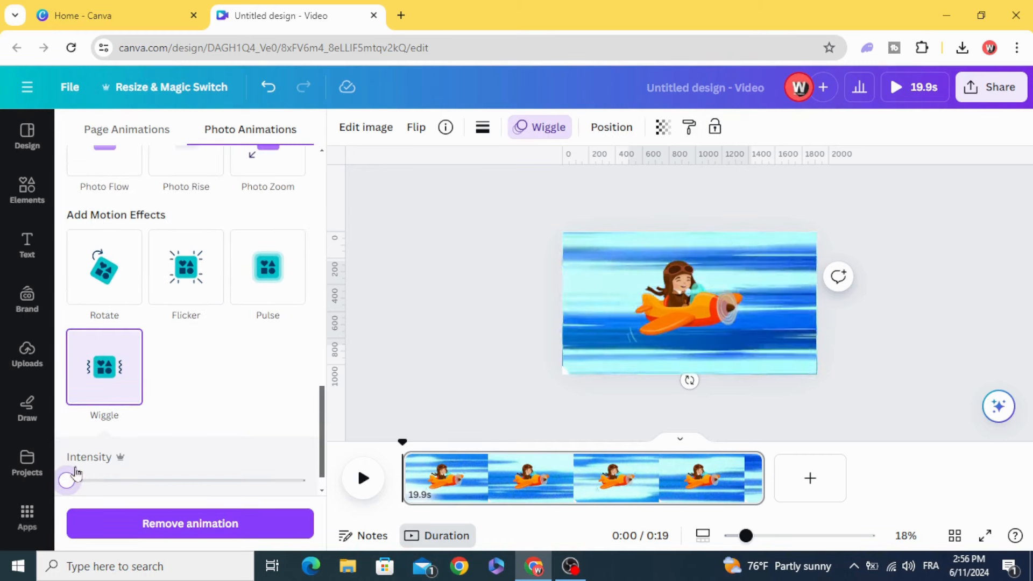